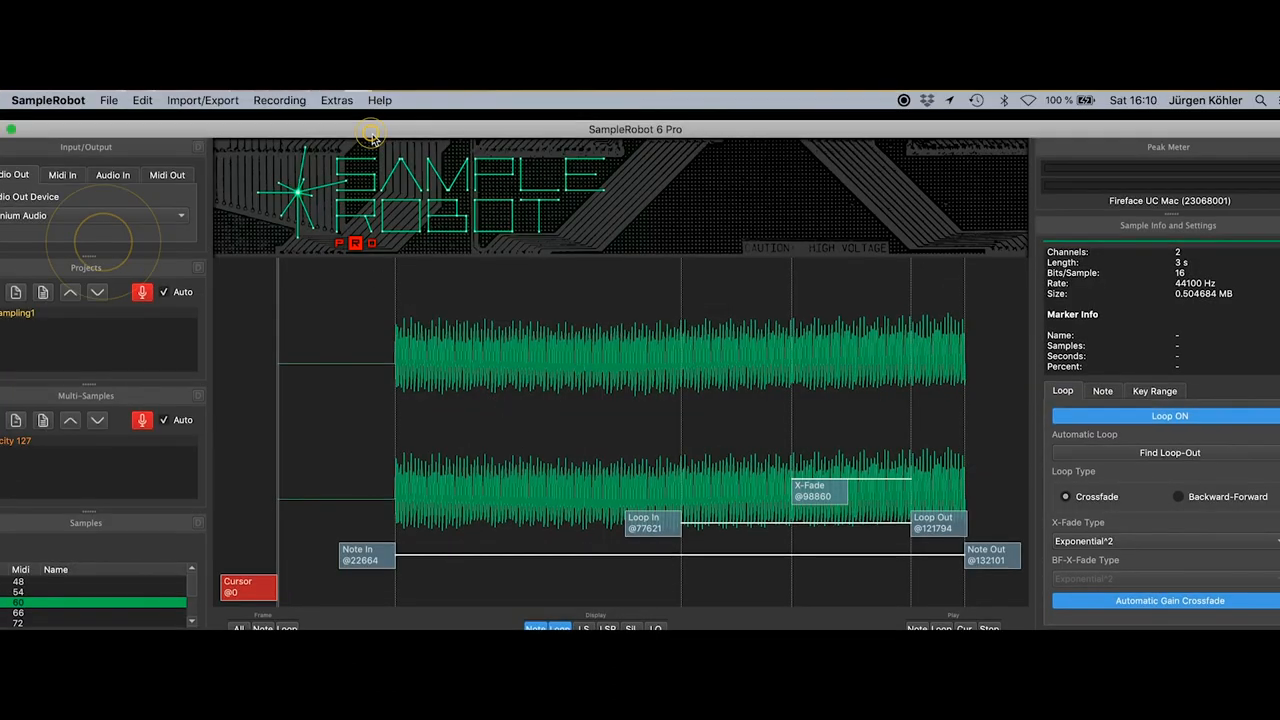
Step: Choose Export selected Project as NI Kontakt (*.sxt) from the Import/Export menu
click(202, 99)
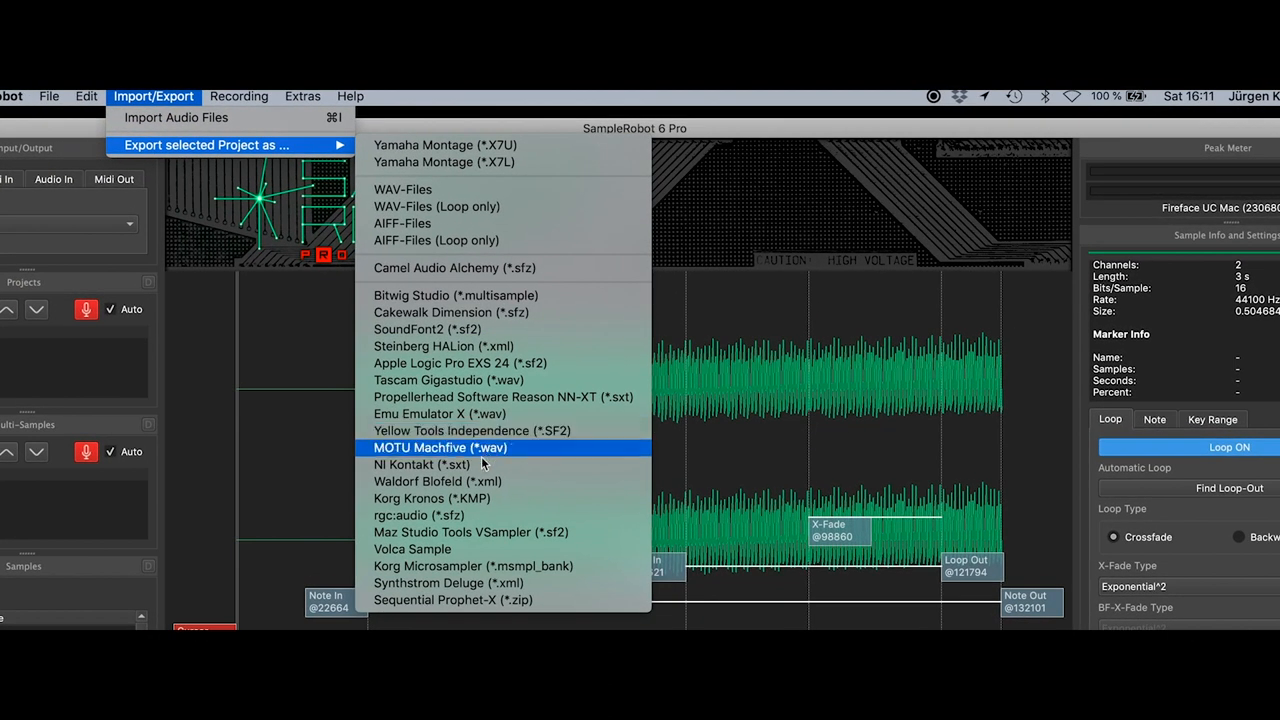
click(421, 464)
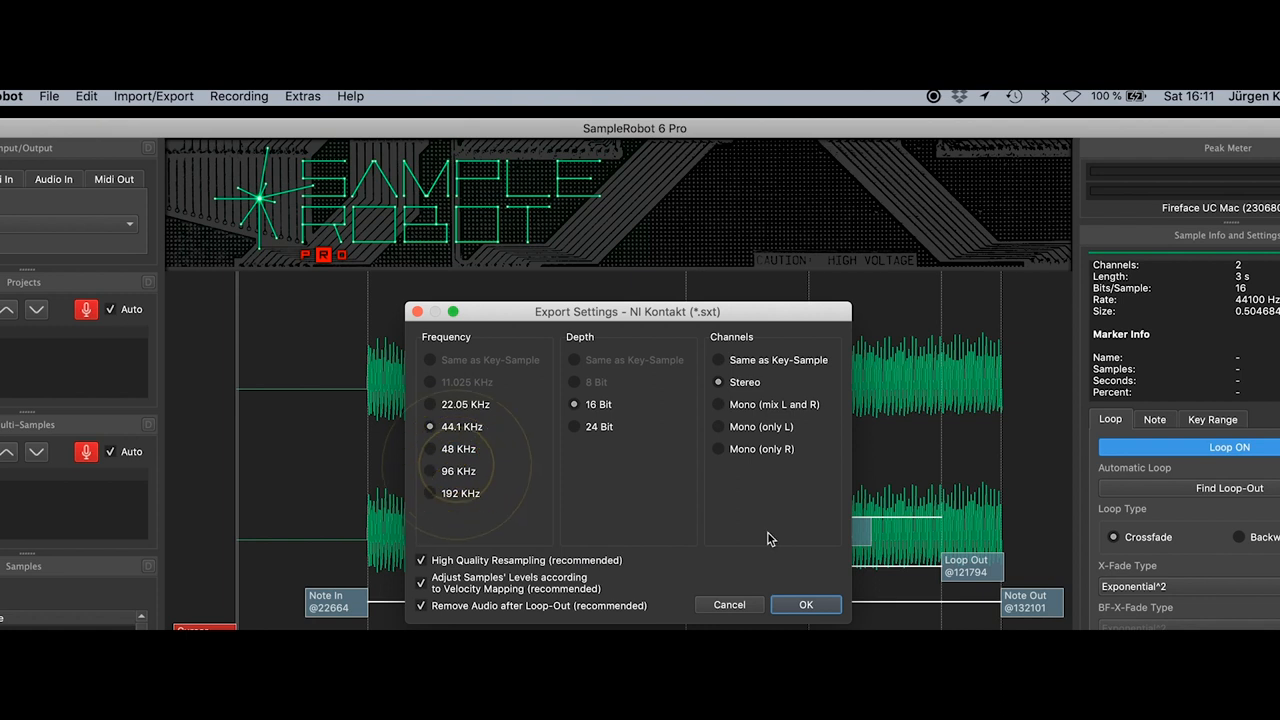
Step: Accept 44.1 kHz 16-bit stereo and save YTSampling1 into Music > Sounds > YouTube Sounds
click(806, 604)
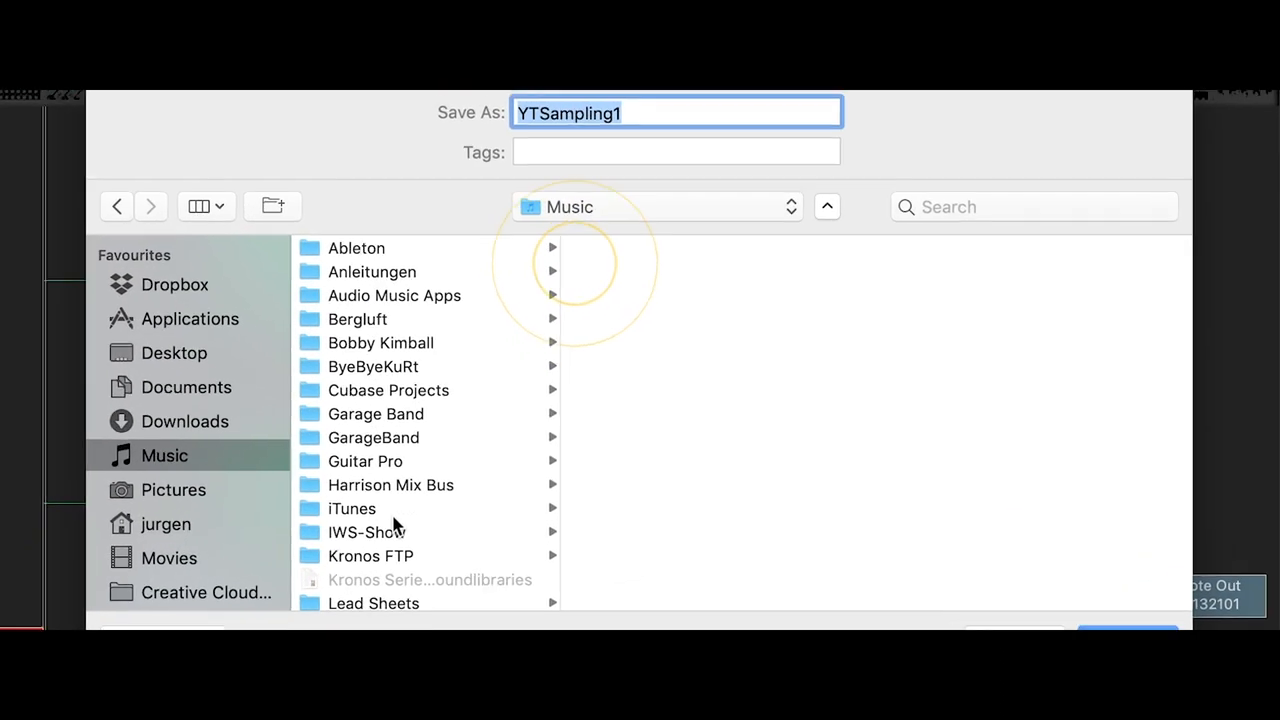
scroll(down, 3)
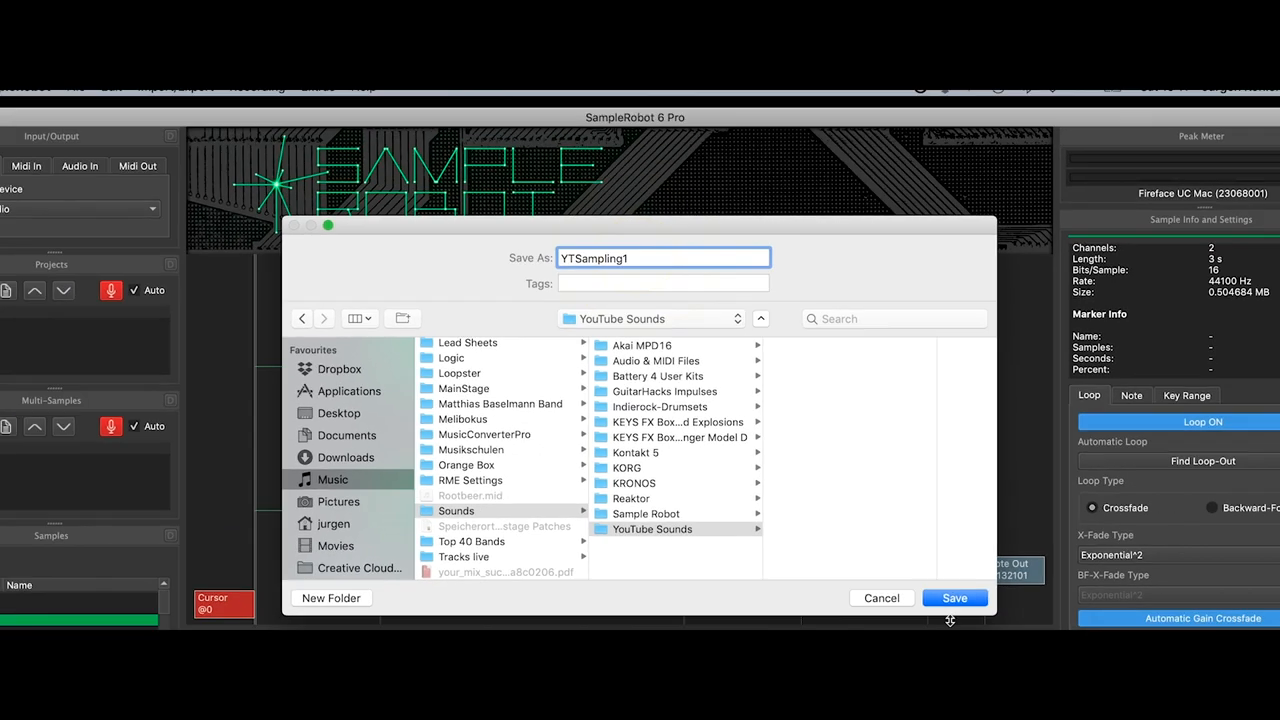
click(954, 598)
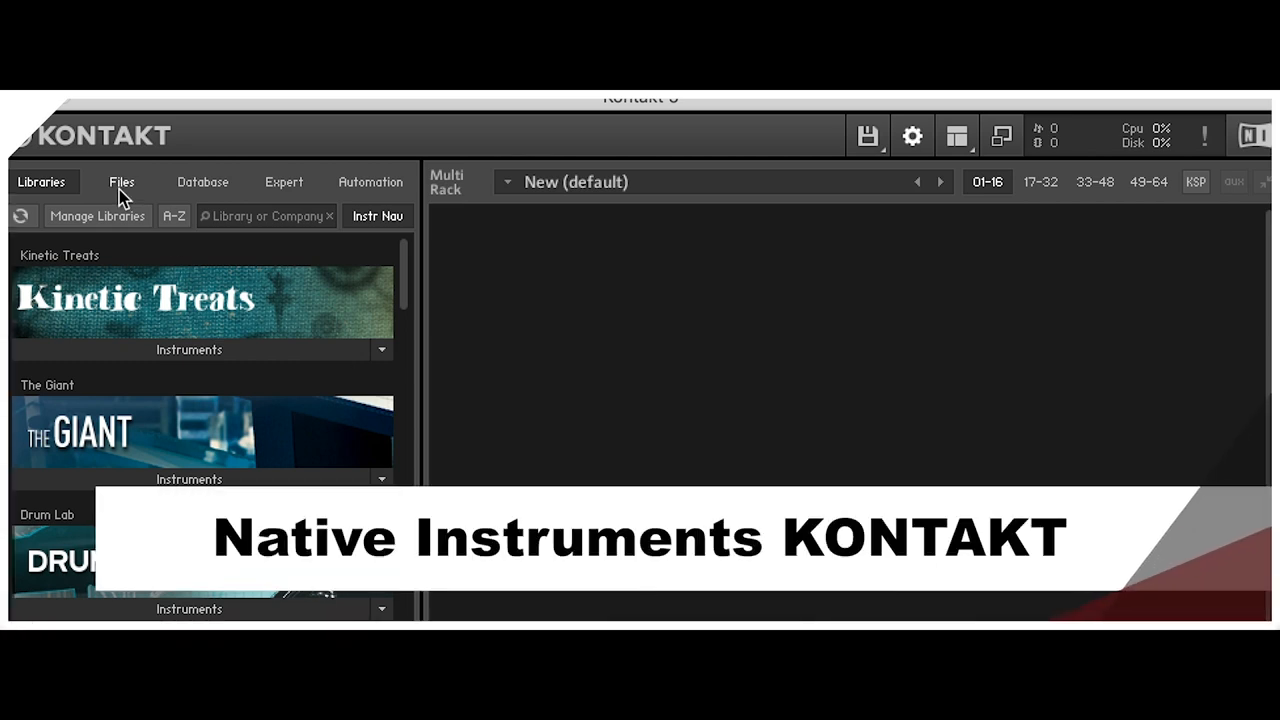
Step: Switch Kontakt's browser to the Files view showing the Music folder's contents
click(121, 182)
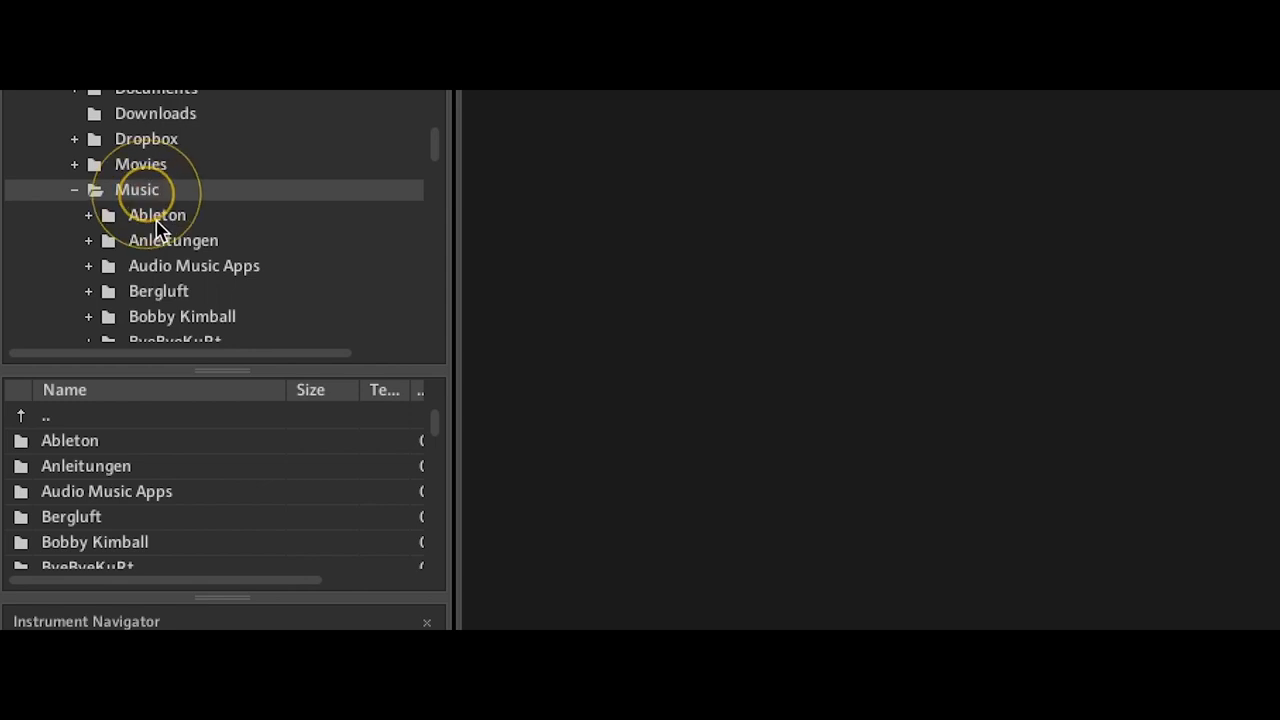
Step: Navigate Sounds > YouTube Sounds and select the exported YTSampling1.sxt among its WAV samples
scroll(down, 3)
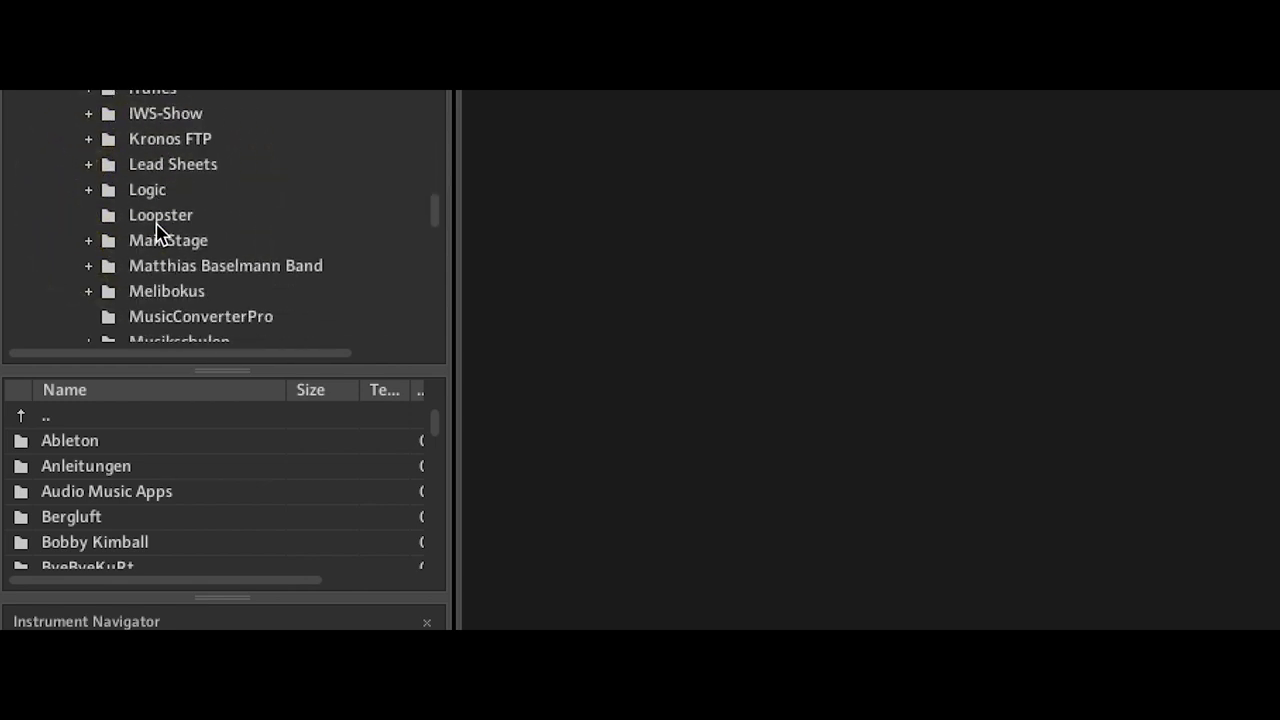
click(154, 215)
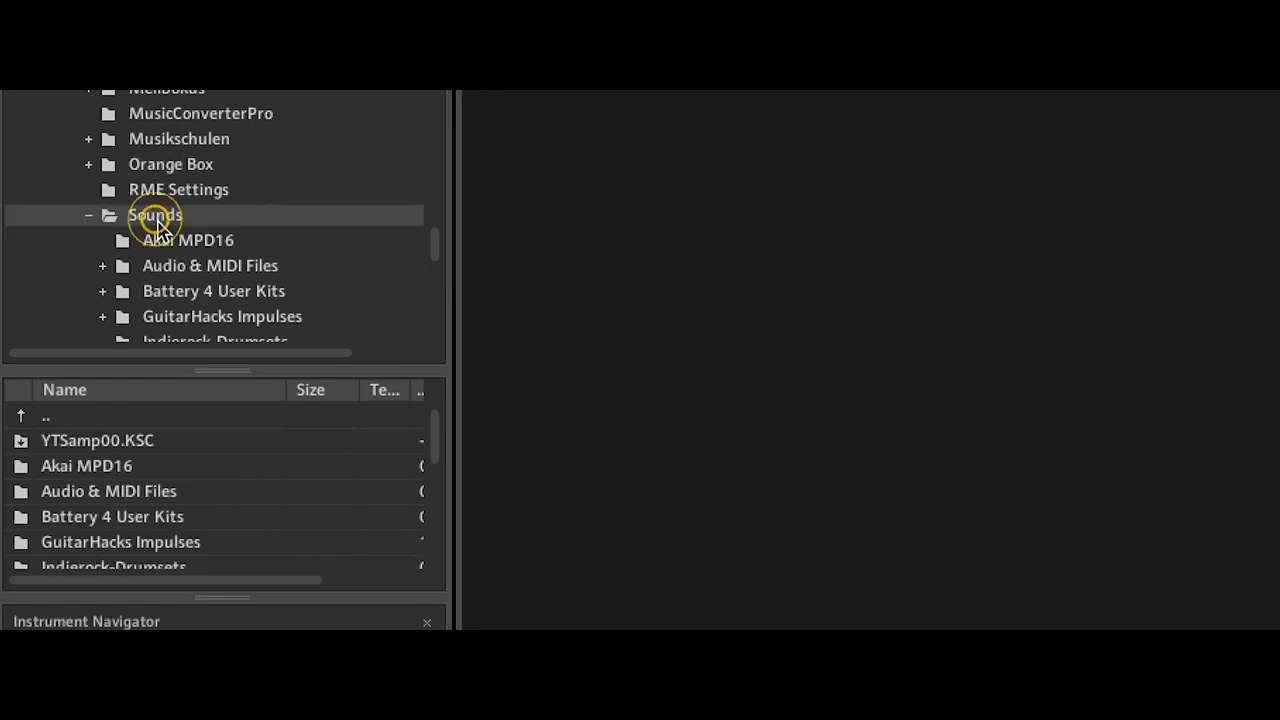
scroll(down, 3)
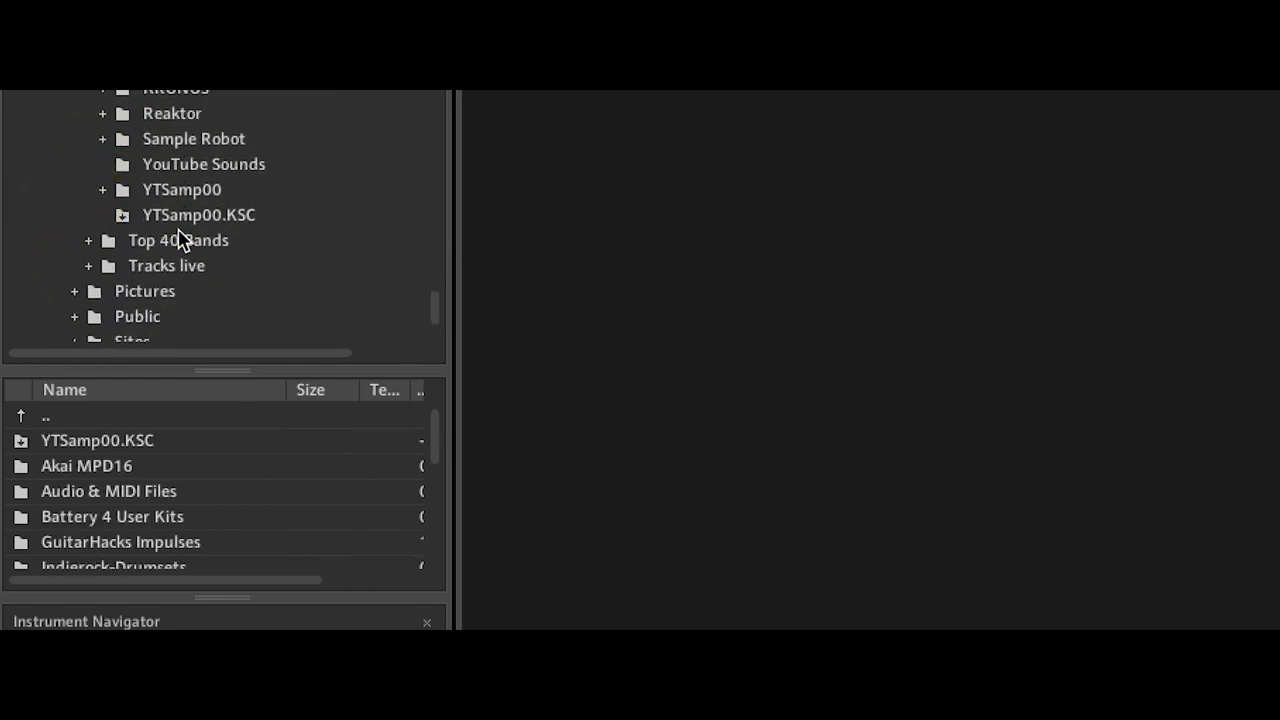
click(203, 164)
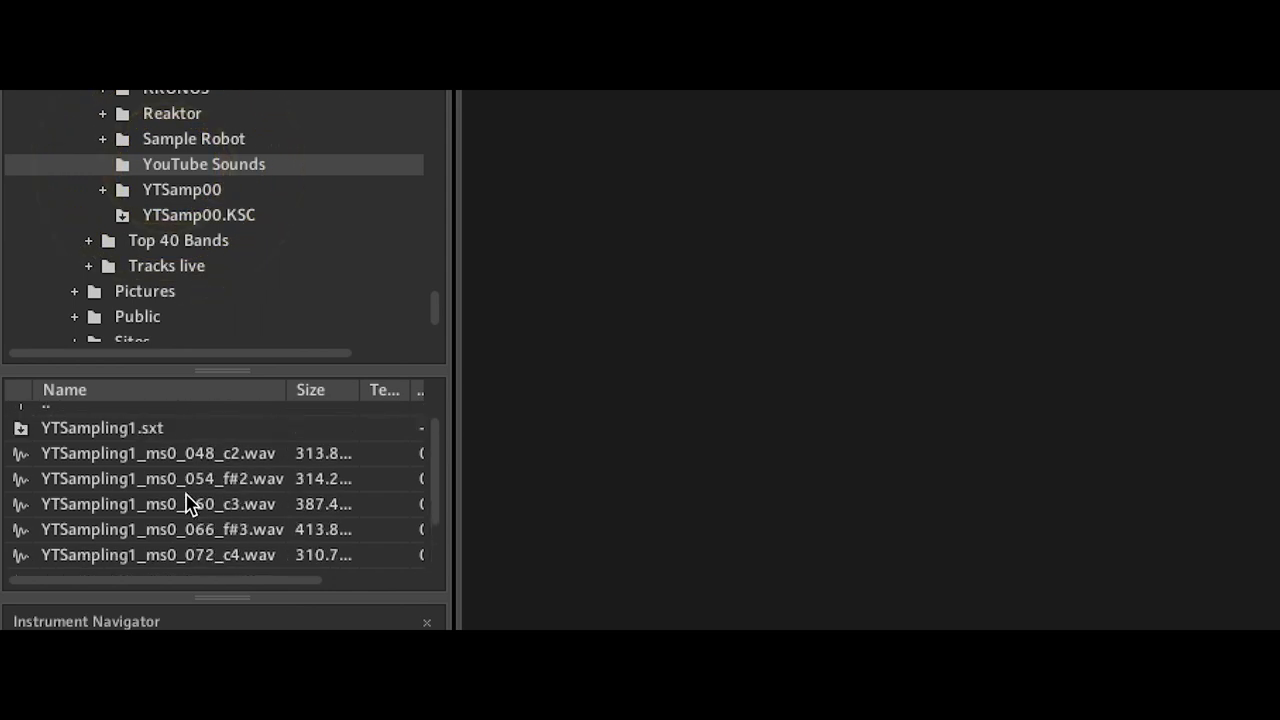
click(101, 440)
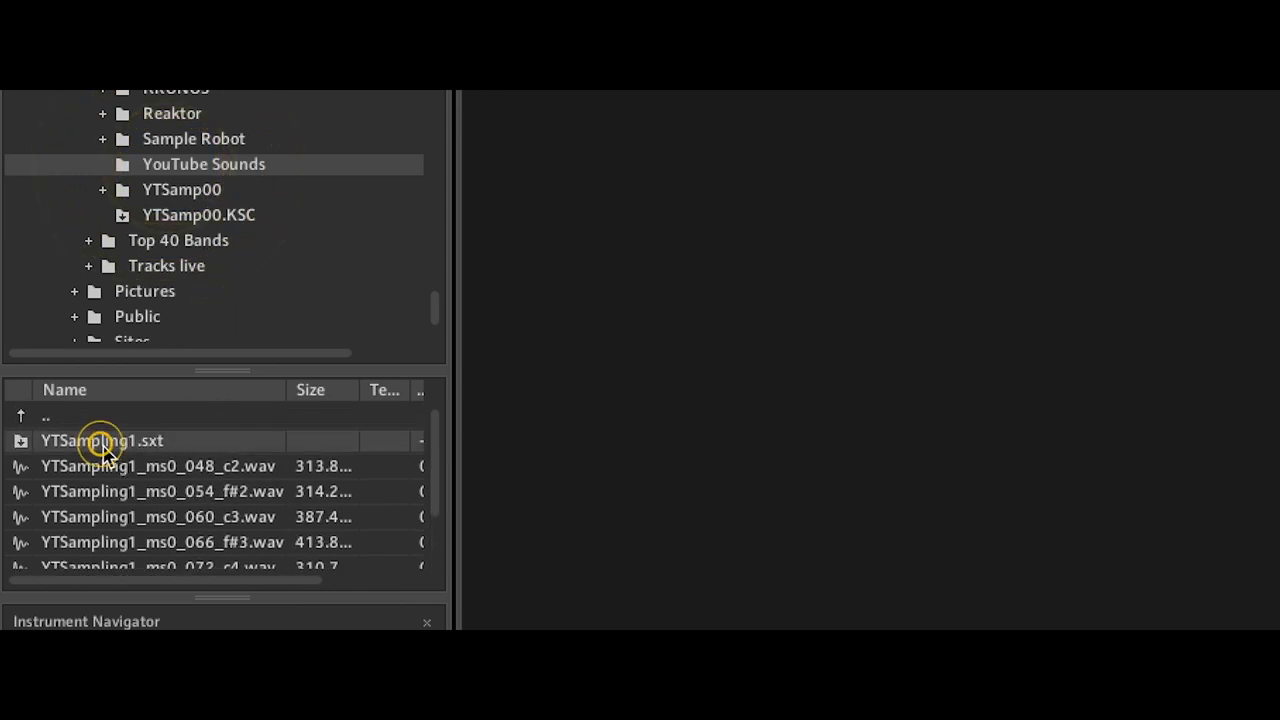